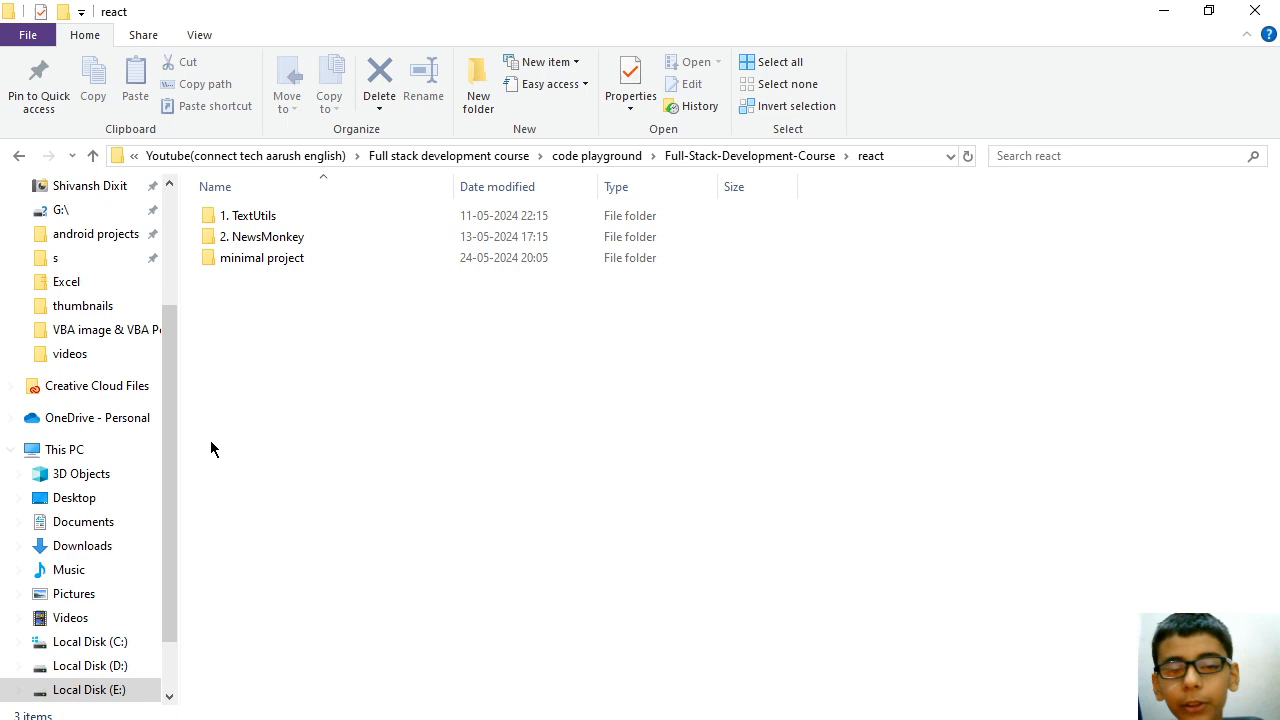
pyautogui.moveTo(396, 116)
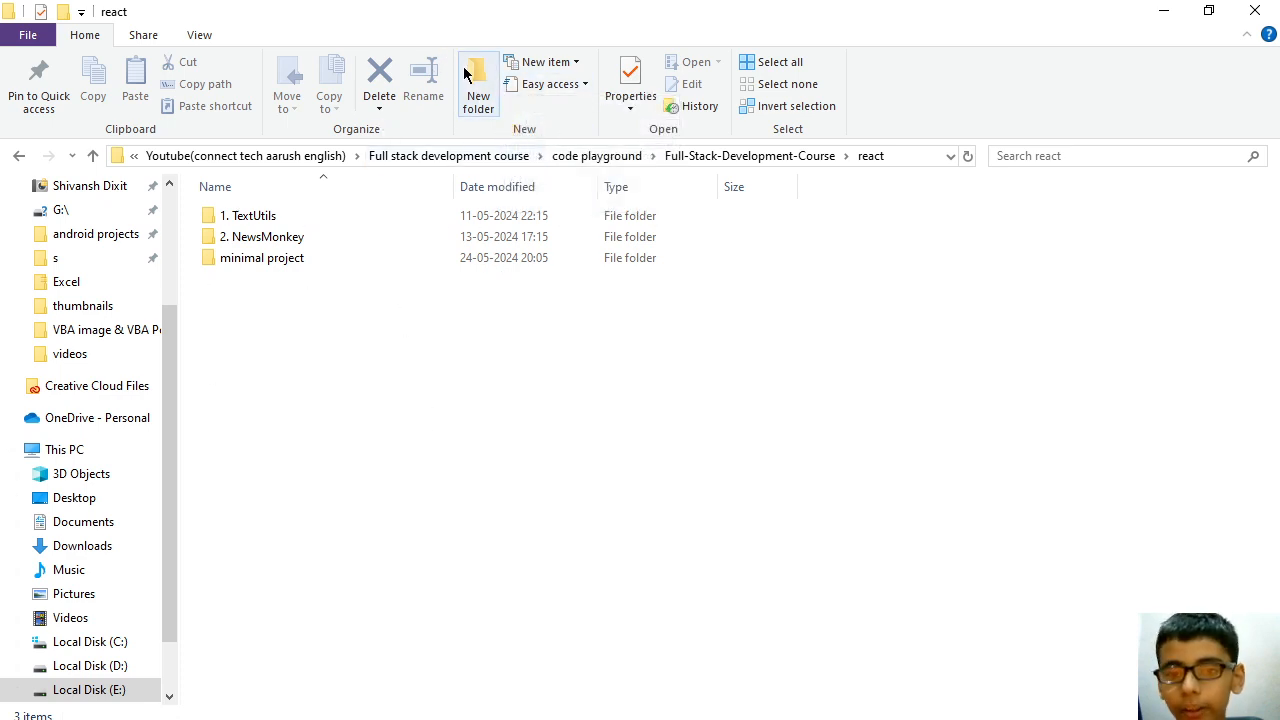
# - Create a new folder named "3. Todo List" inside react and enter it
pyautogui.click(478, 84)
pyautogui.write('3. Todo')
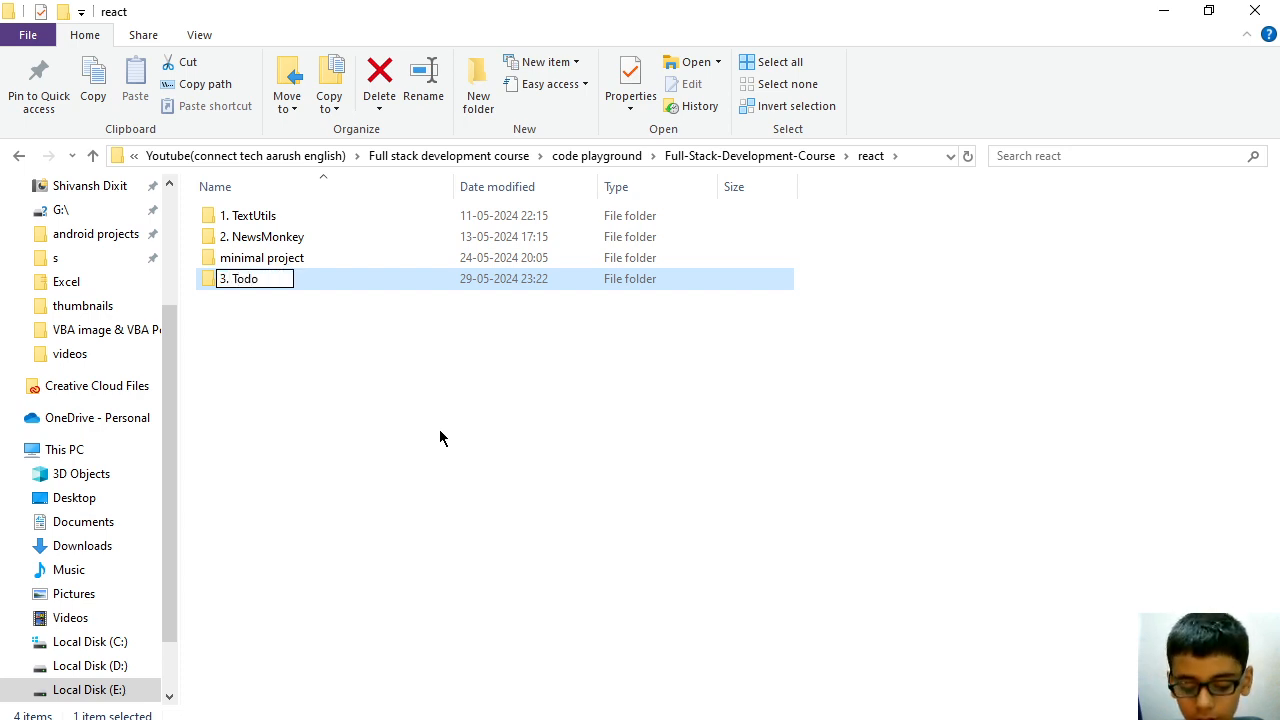
pyautogui.write('List')
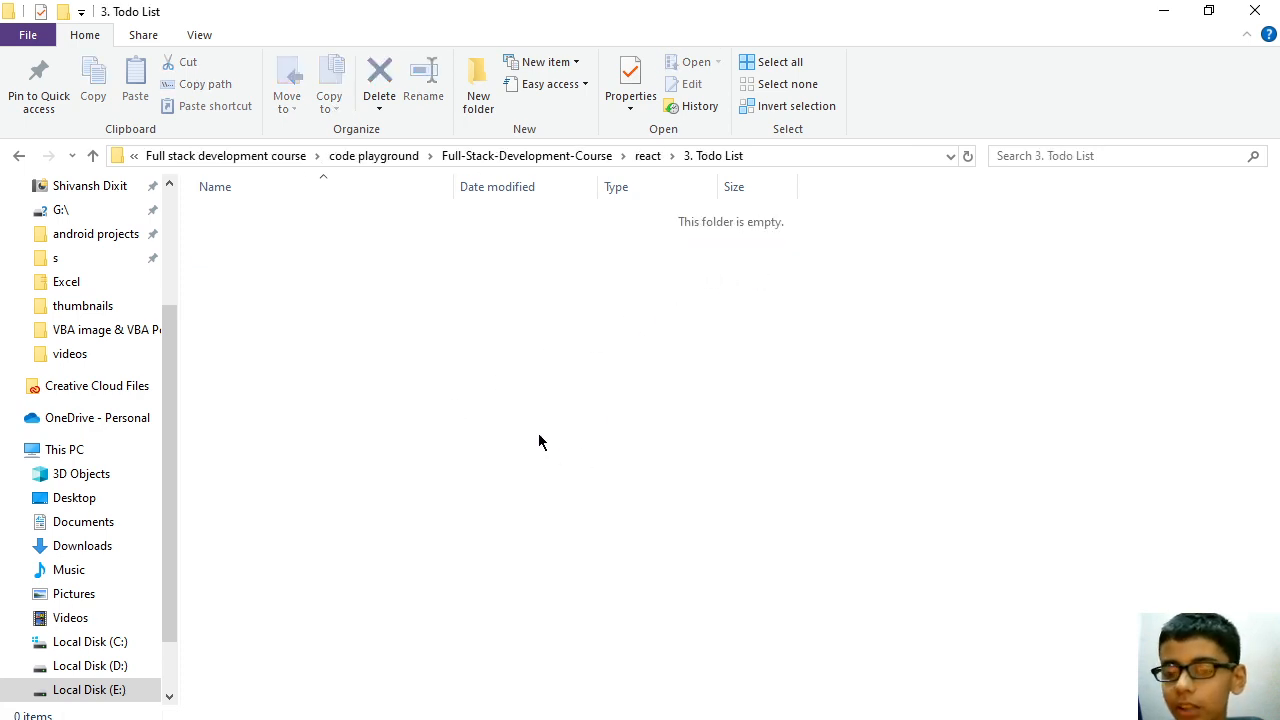
pyautogui.rightClick(540, 442)
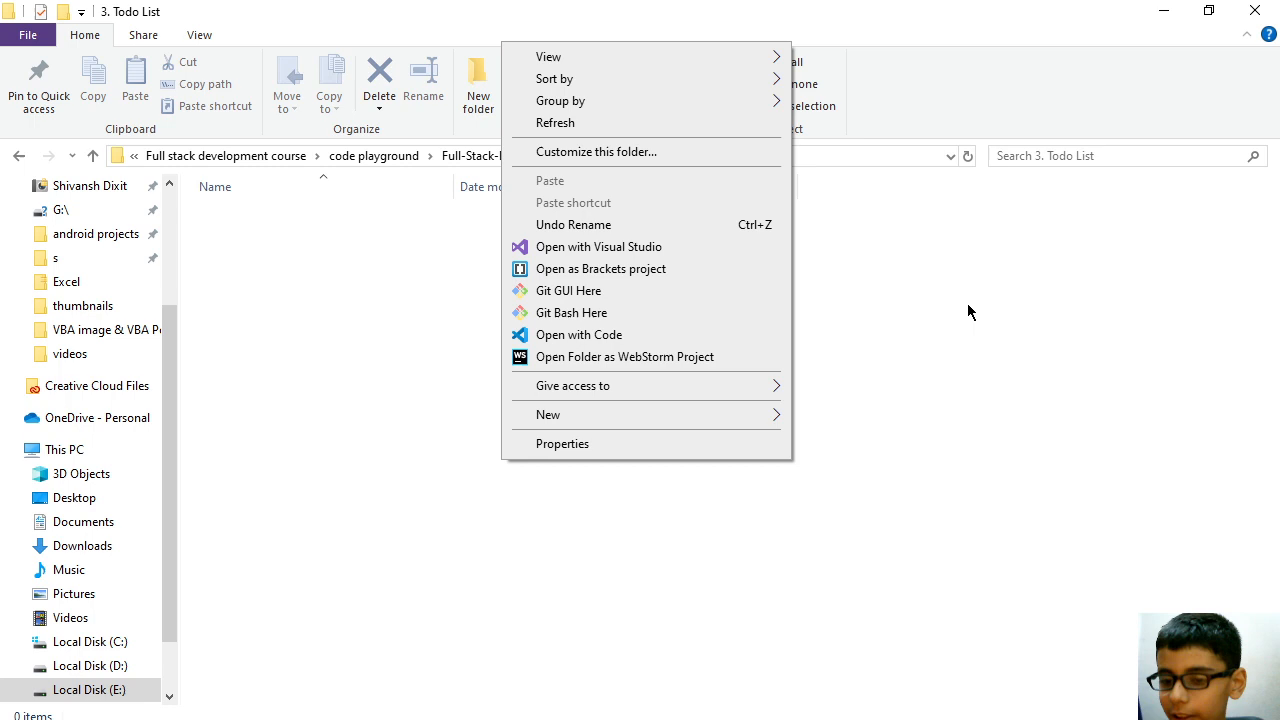
pyautogui.click(270, 470)
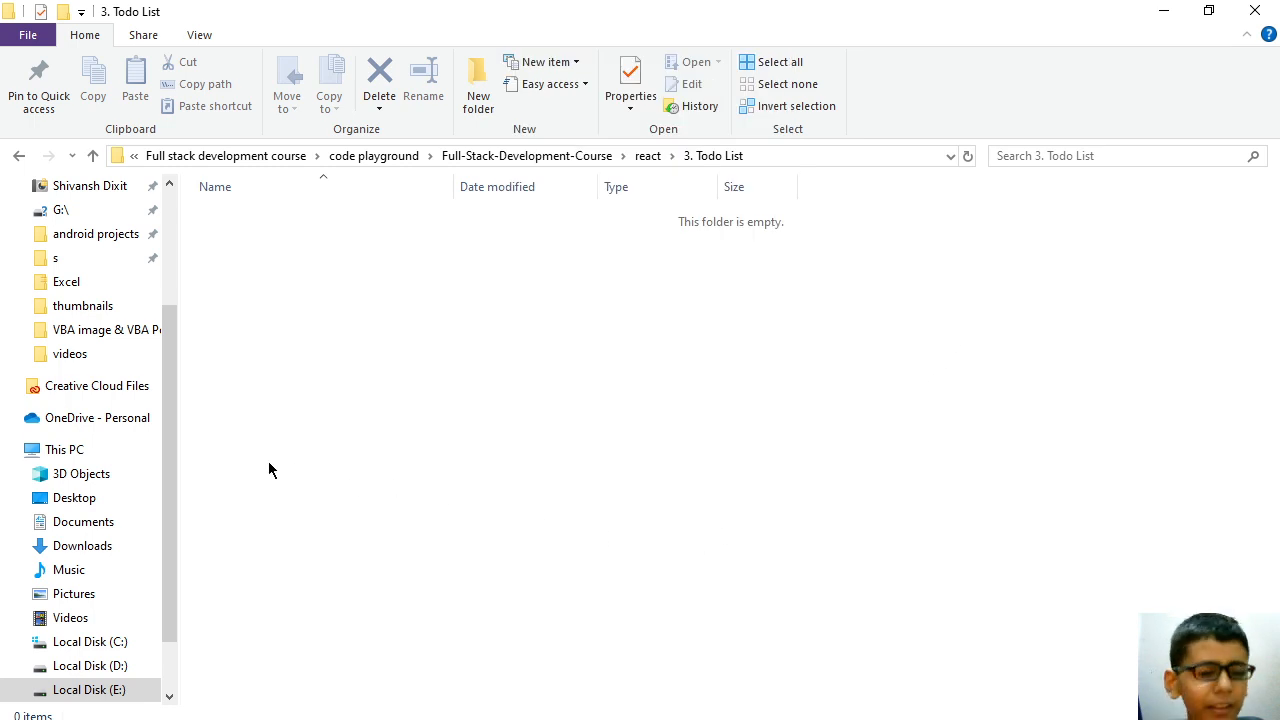
pyautogui.moveTo(276, 446)
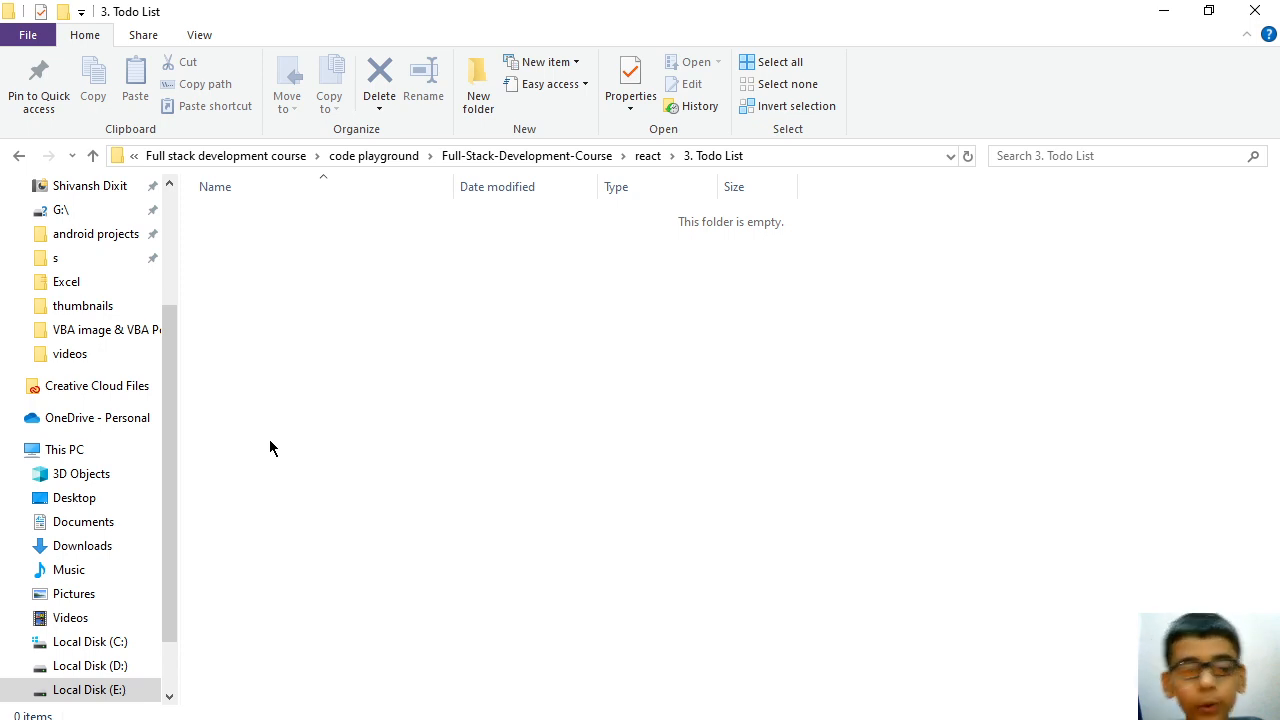
pyautogui.moveTo(190, 212)
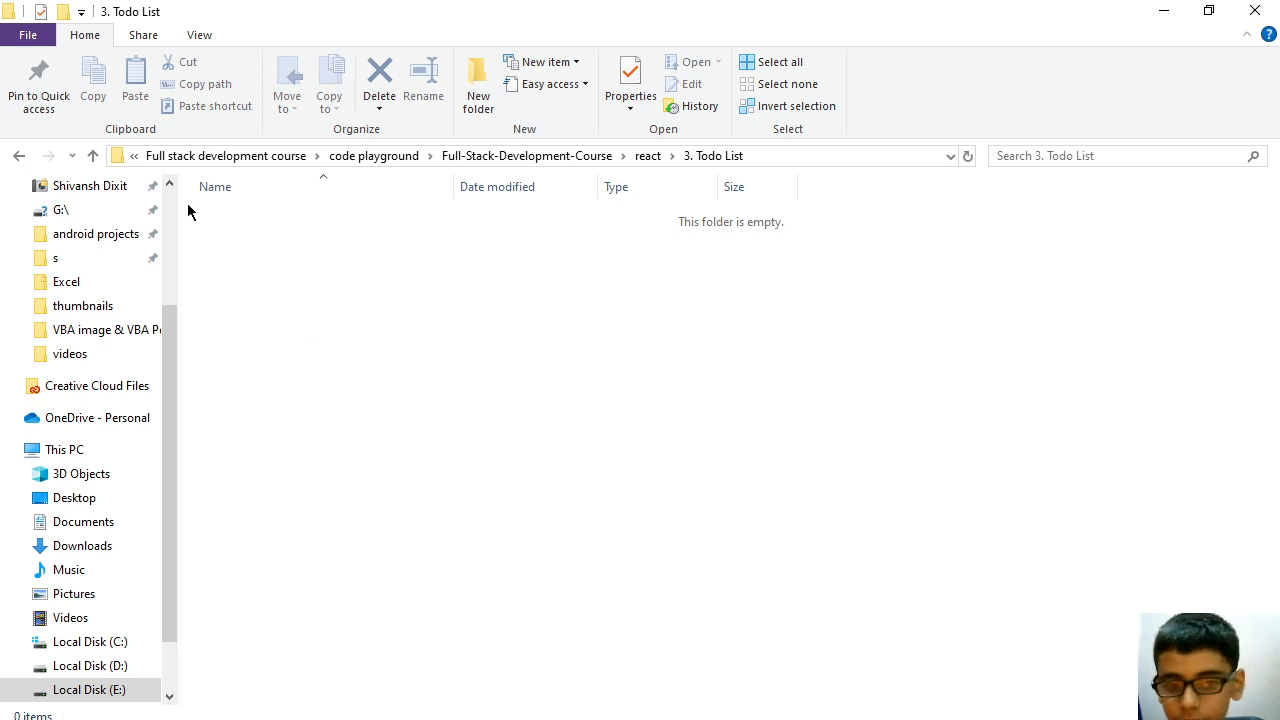
pyautogui.moveTo(190, 212); pyautogui.dragTo(716, 400)
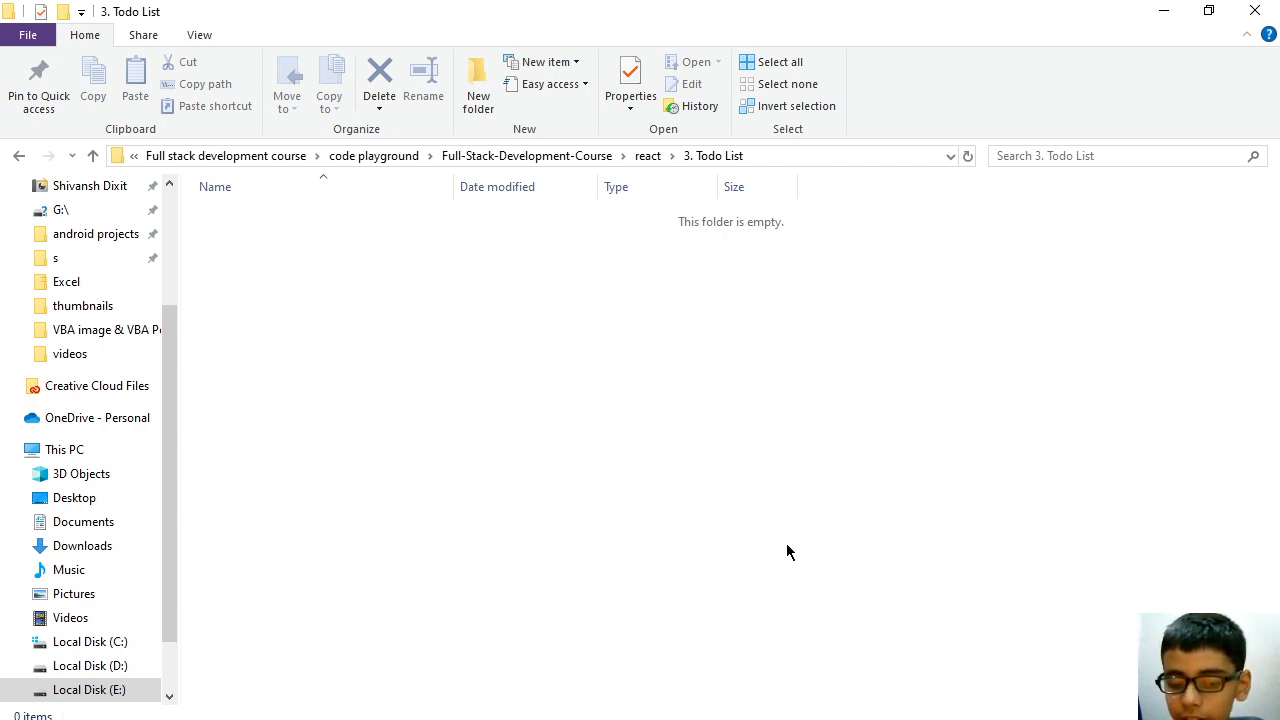
pyautogui.moveTo(456, 212)
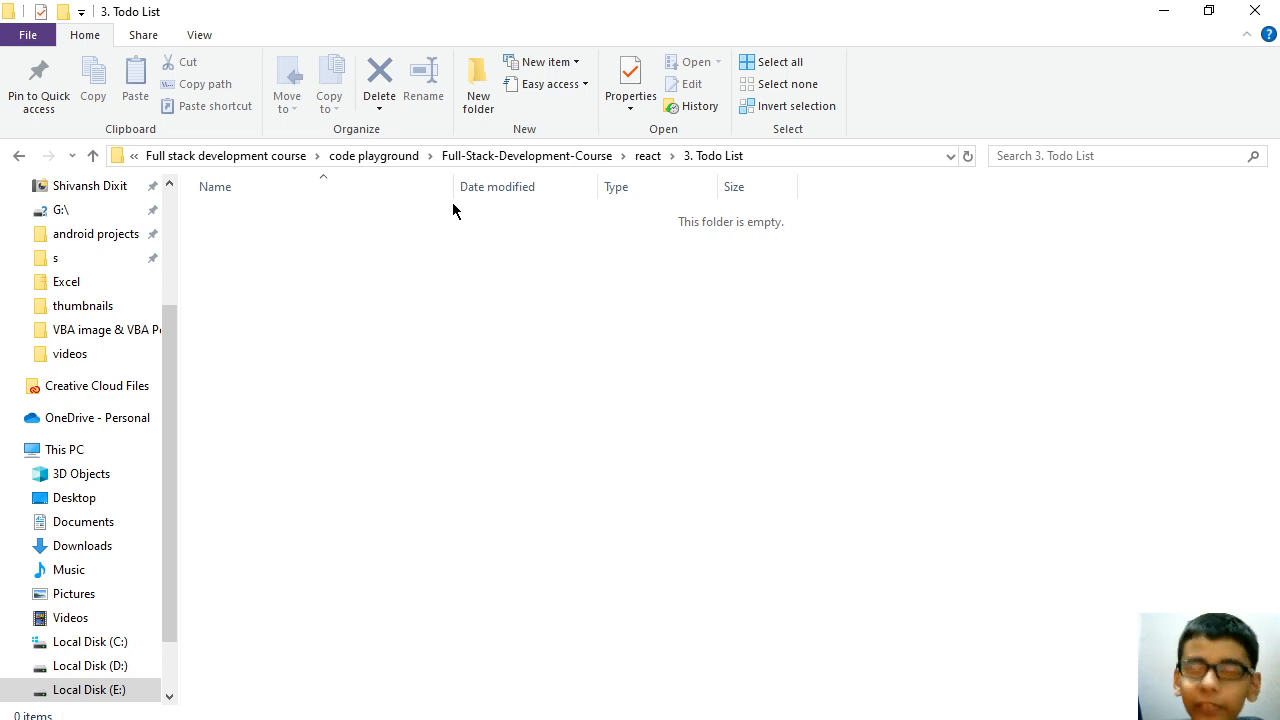
pyautogui.moveTo(452, 204); pyautogui.dragTo(604, 476)
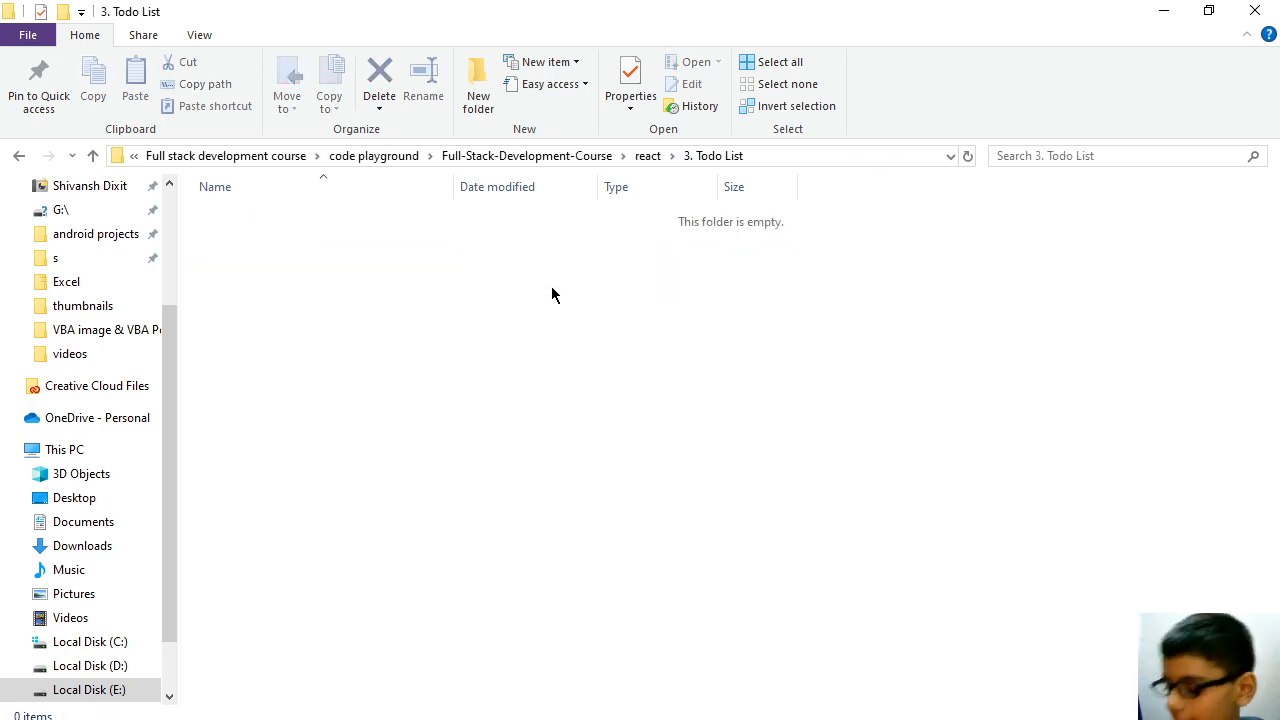
pyautogui.click(712, 156)
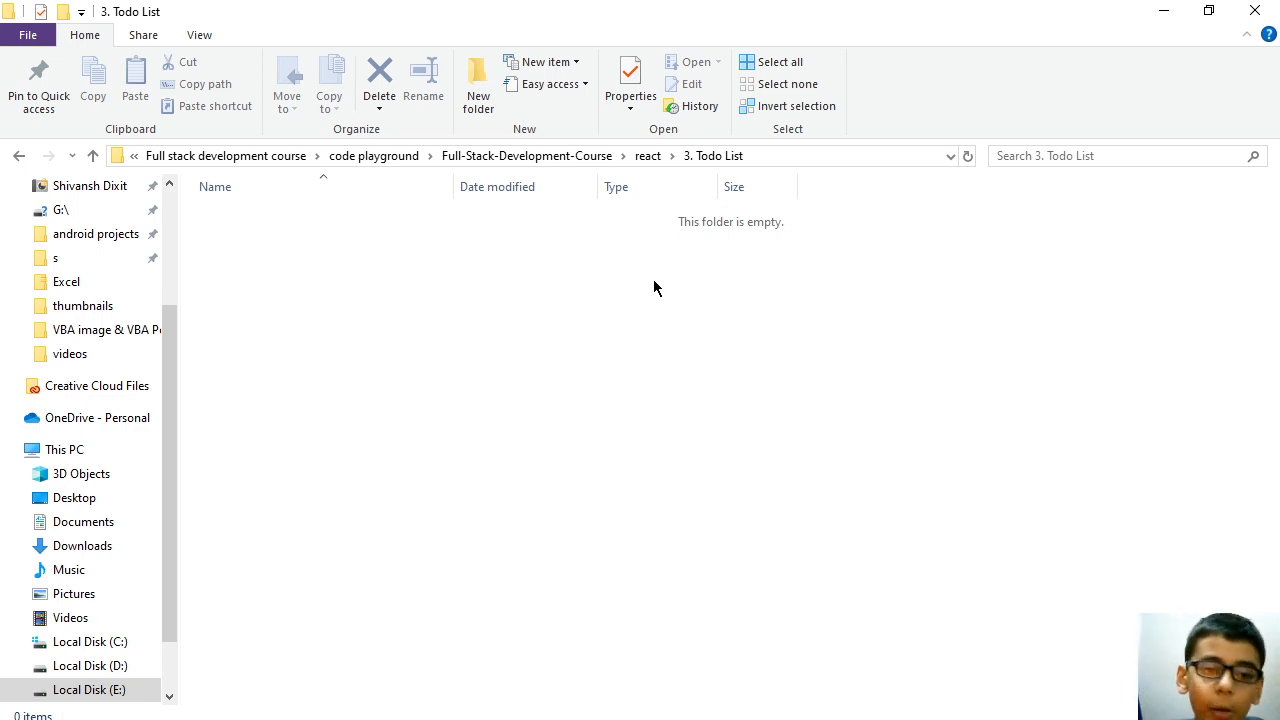
pyautogui.moveTo(770, 262)
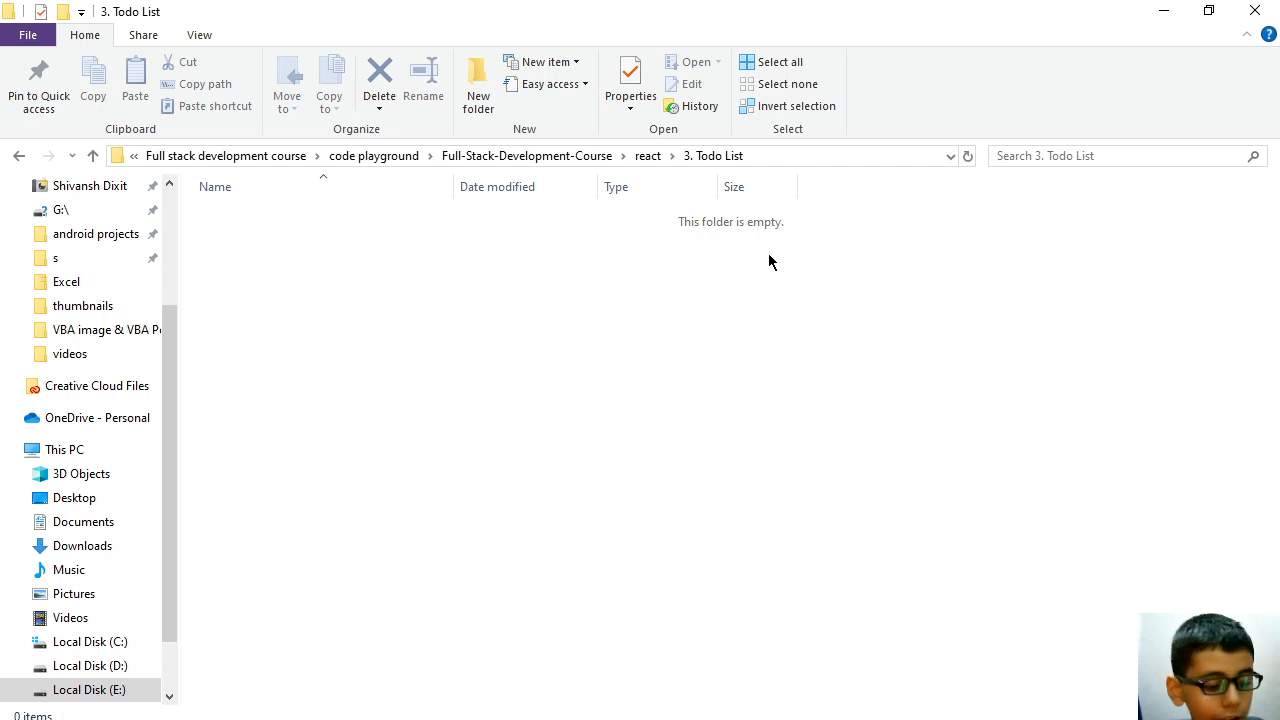
pyautogui.moveTo(668, 336)
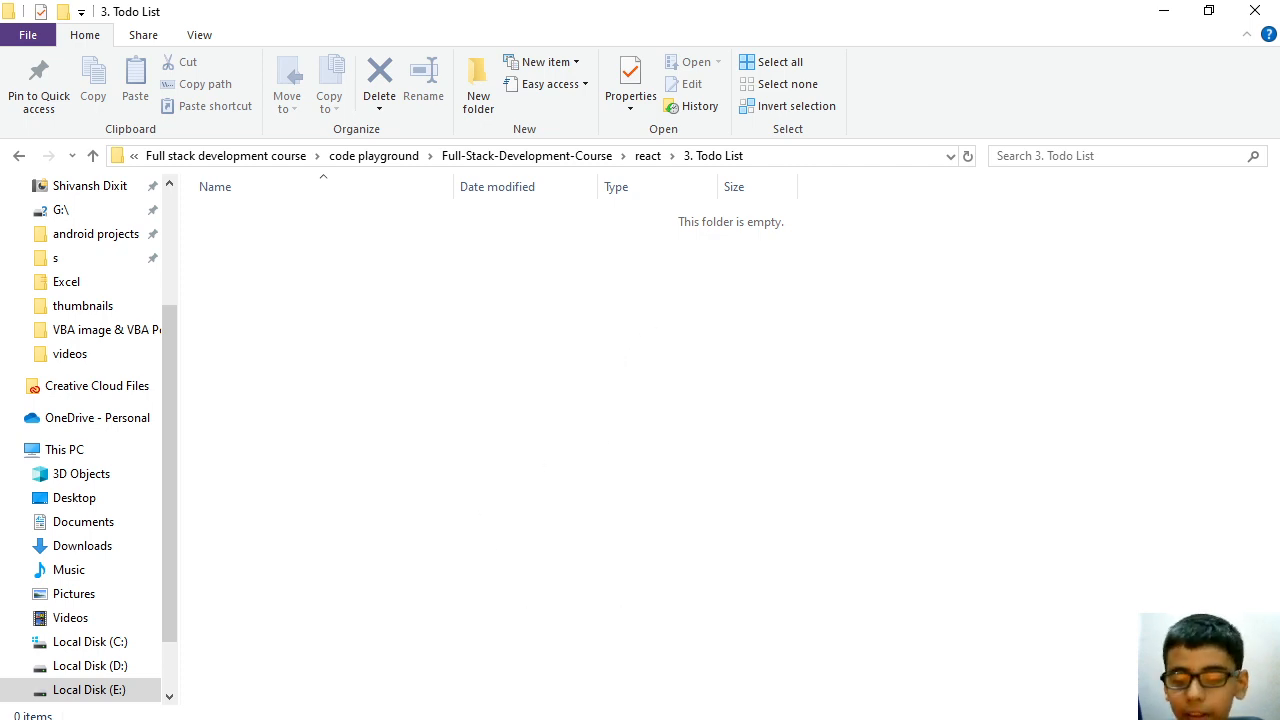
pyautogui.moveTo(604, 244)
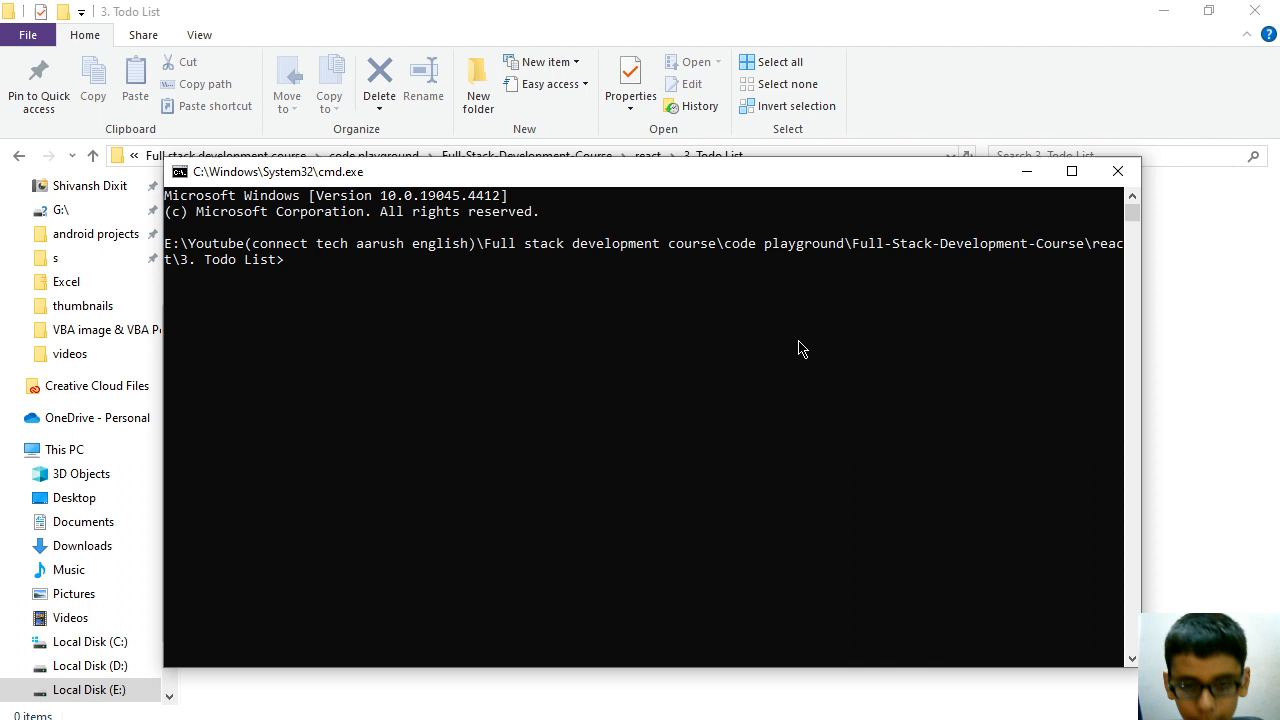
# - Run "bun create react-app ./" in the 3. Todo List folder, hitting the npm naming error
pyautogui.write('bun')
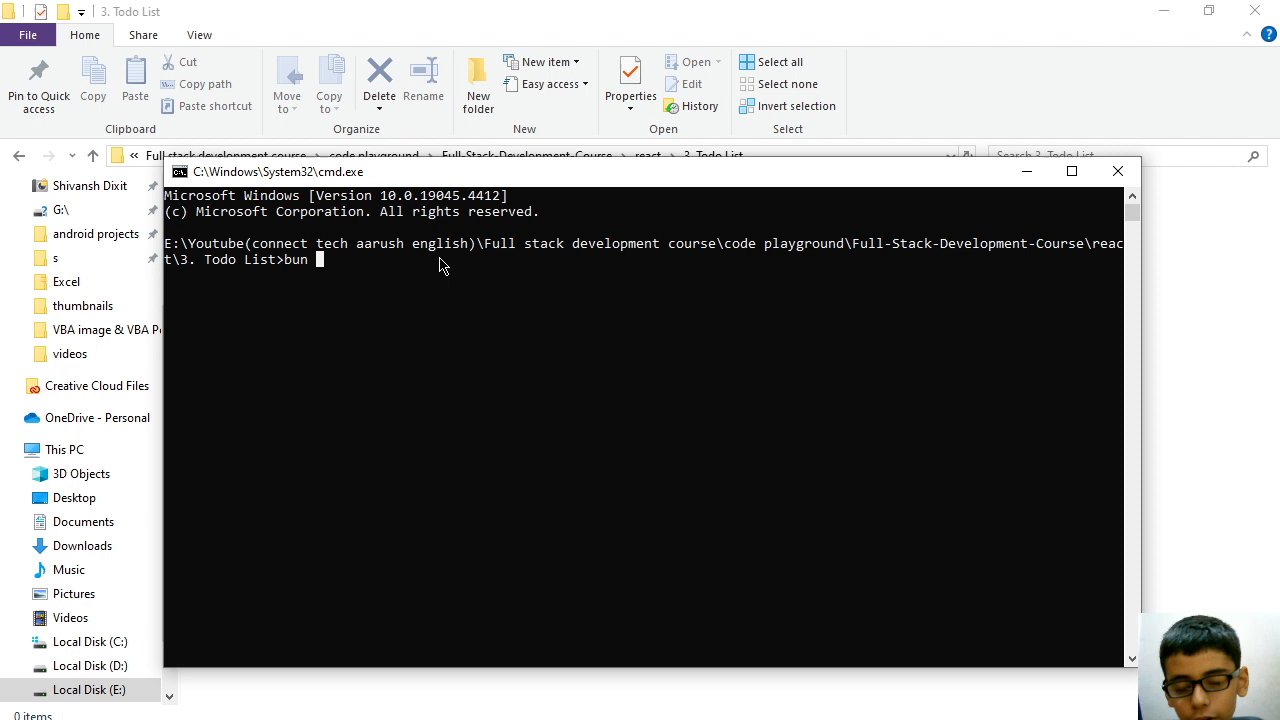
pyautogui.write('creay')
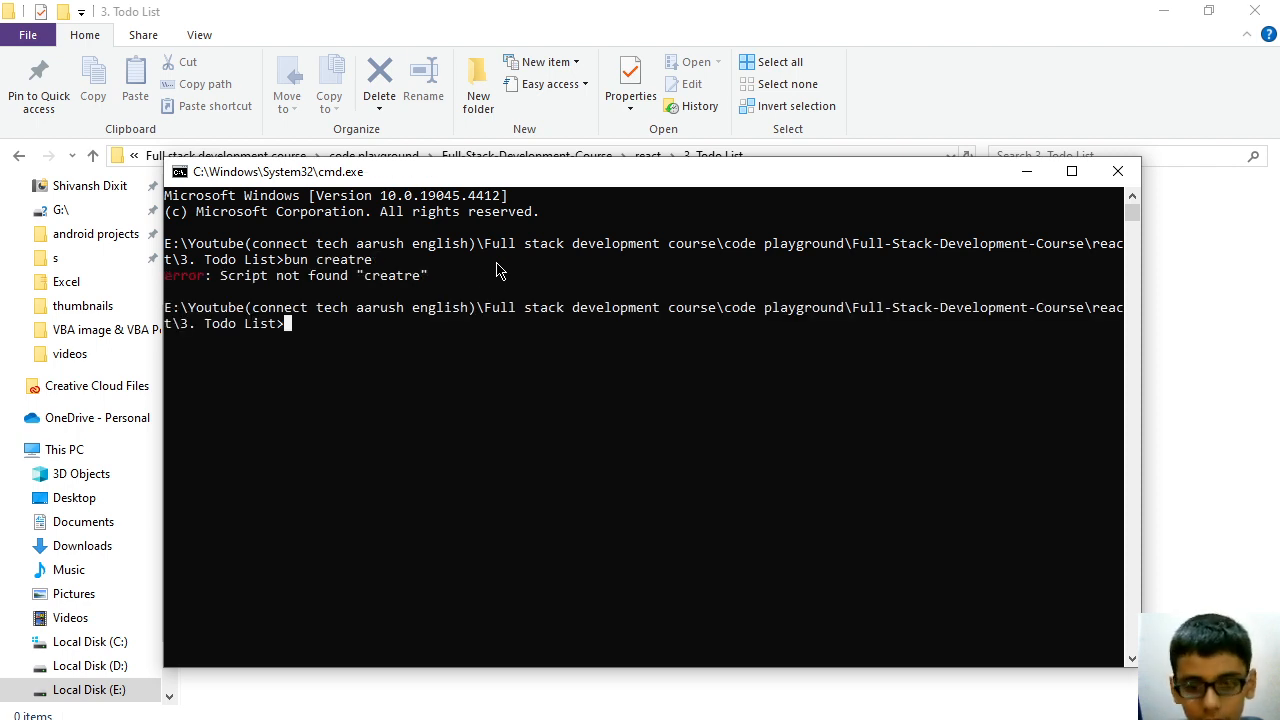
pyautogui.write('bun create')
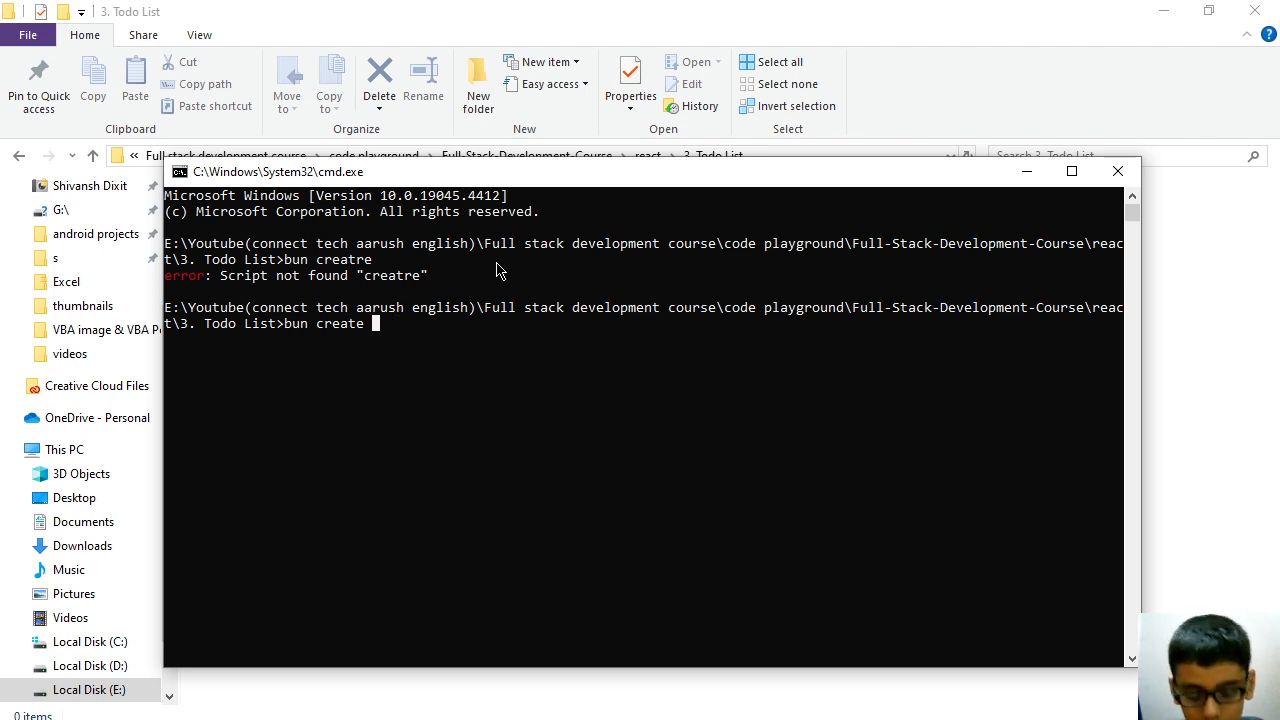
pyautogui.write('react-ap')
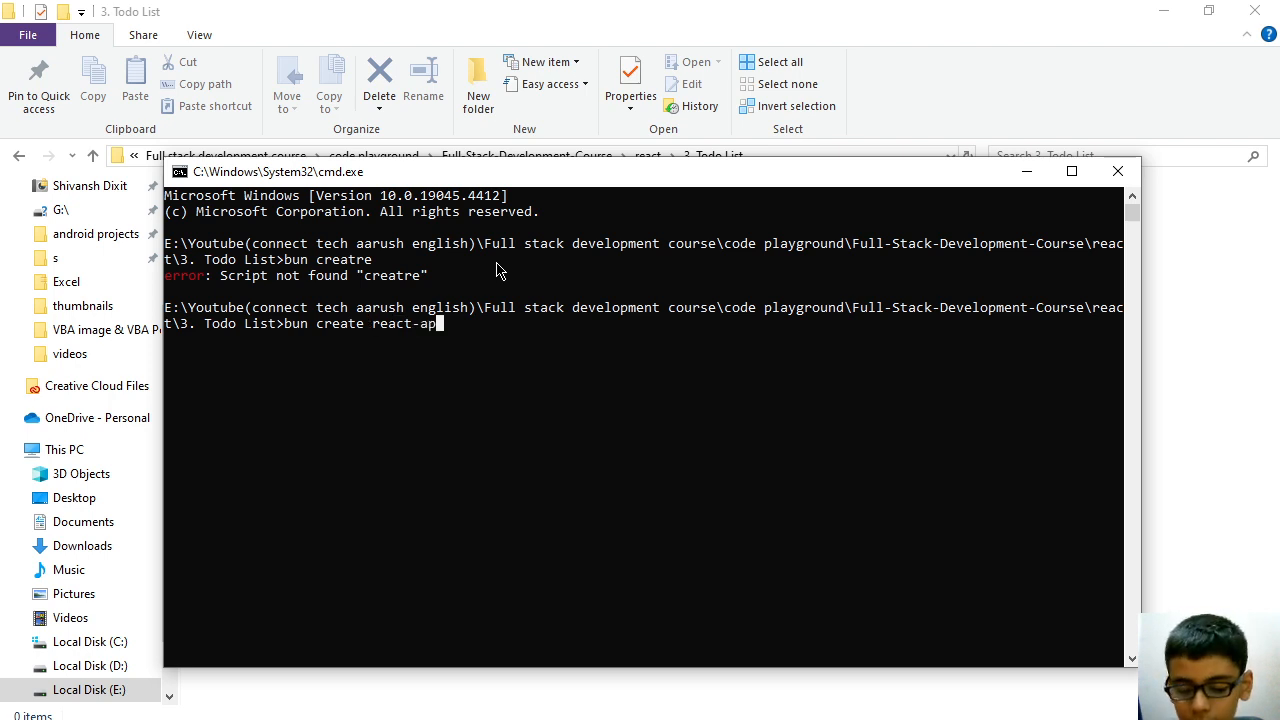
pyautogui.write('./')
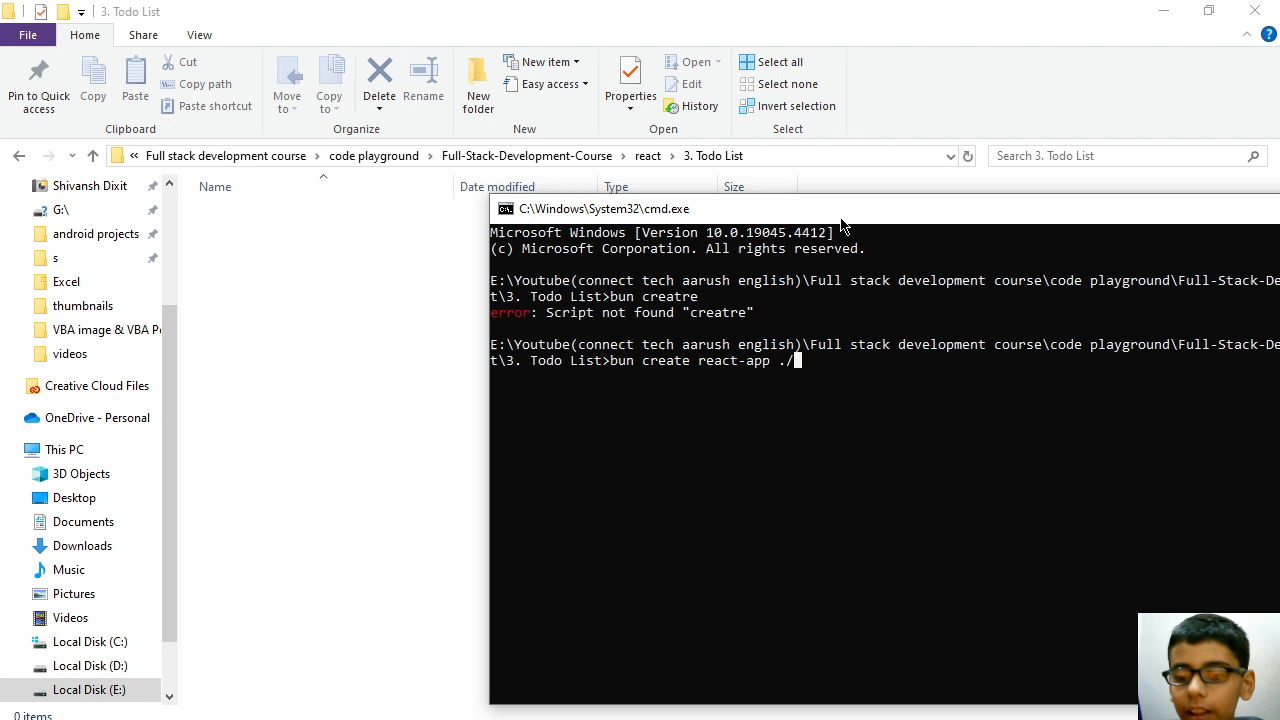
pyautogui.moveTo(820, 228)
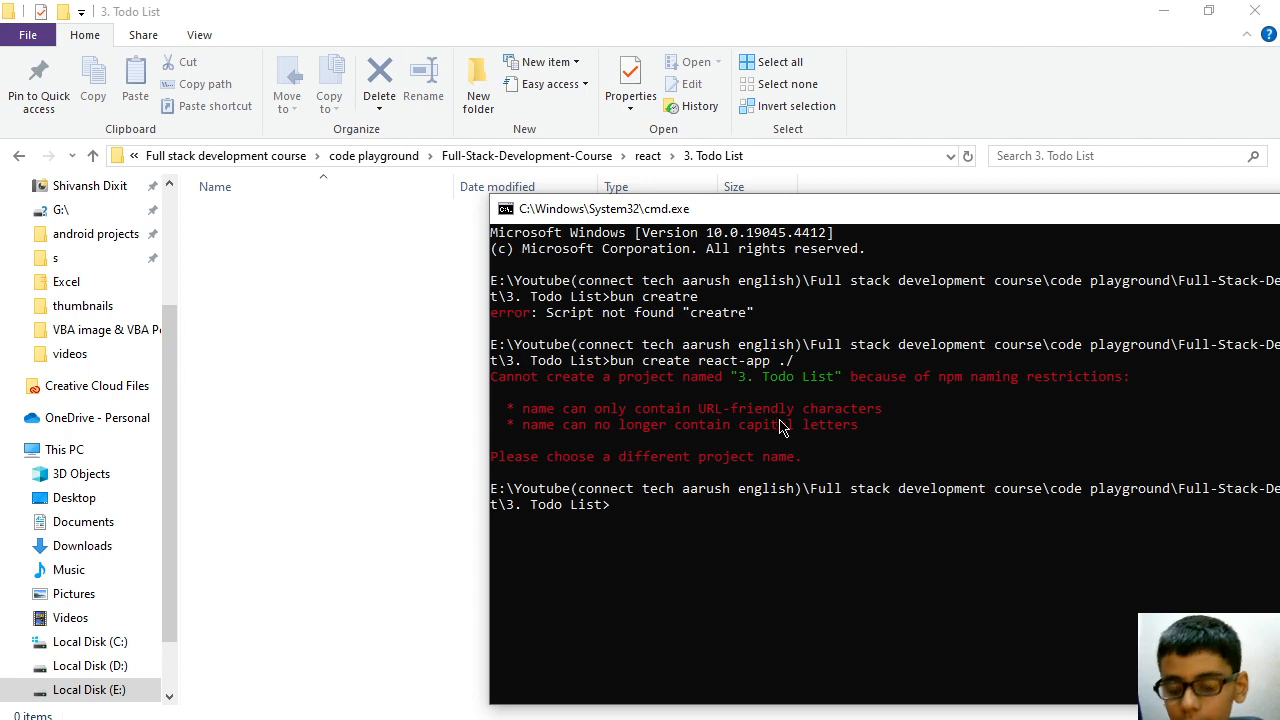
# - Make and enter a todo subfolder, run "bun create react-app ./", and view package.json in Explorer
pyautogui.write('mk di')
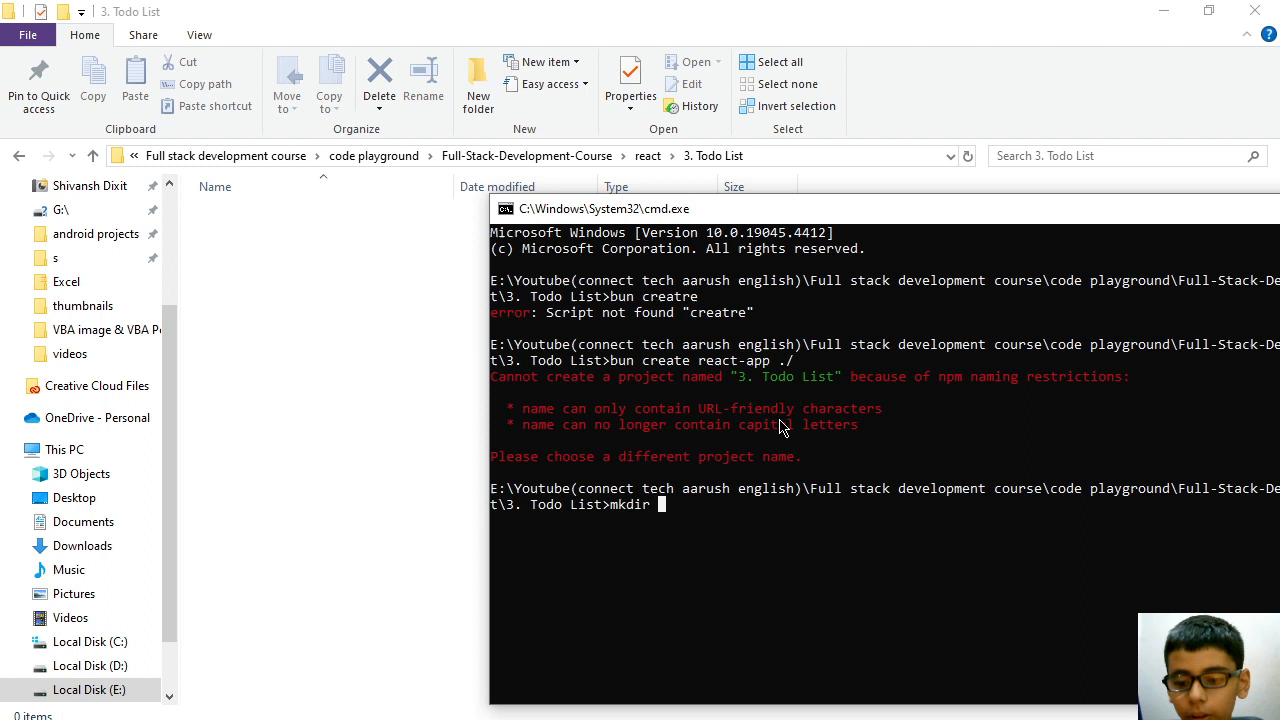
pyautogui.write('todo')
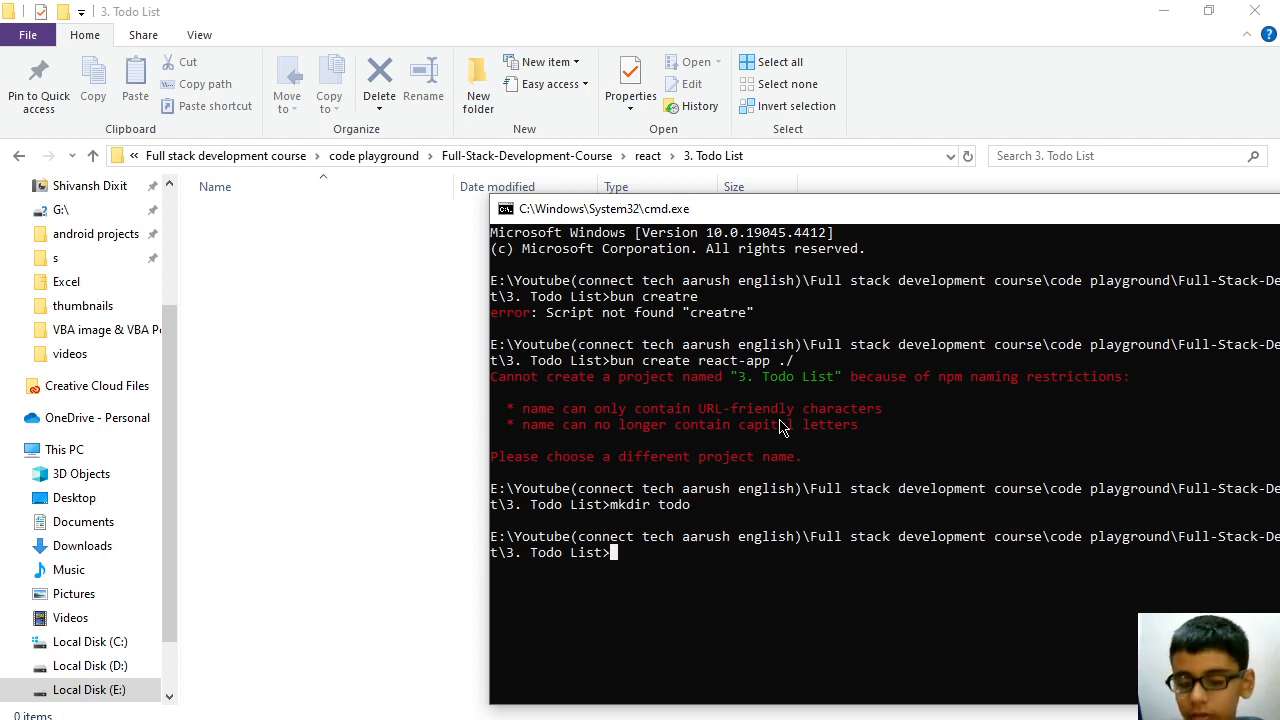
pyautogui.write('cd tod')
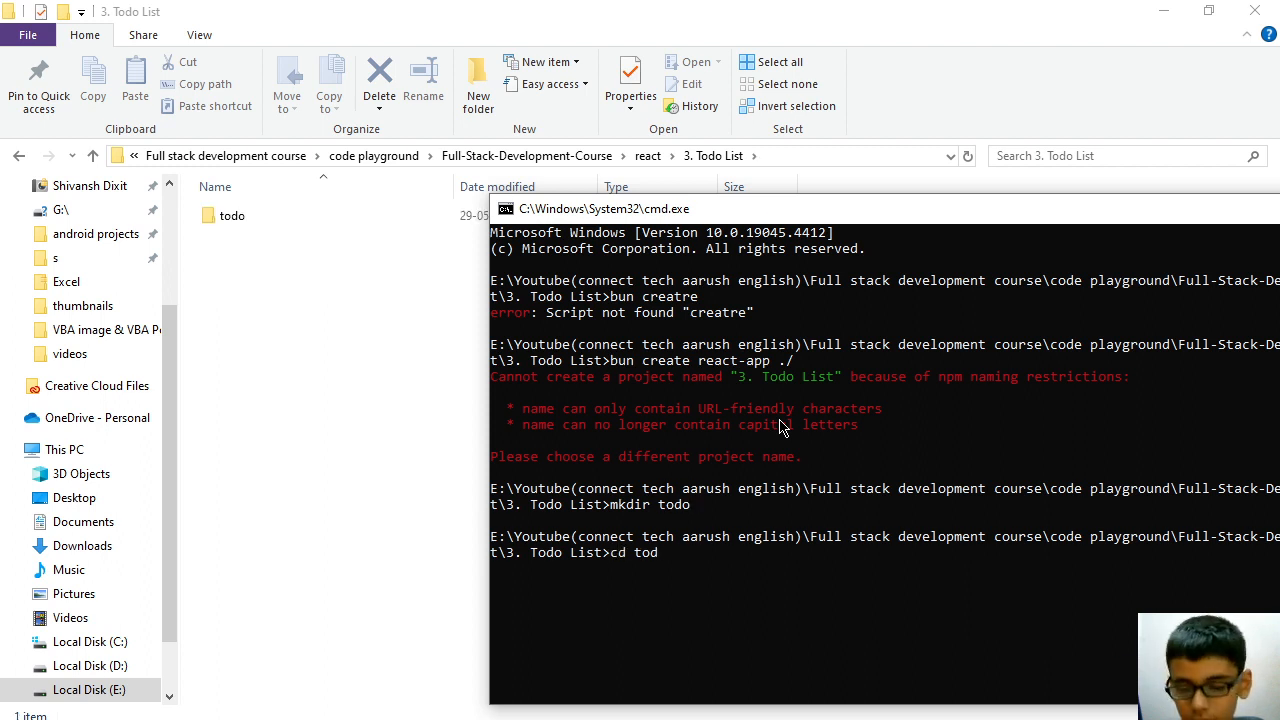
pyautogui.write('bun create react-app ./')
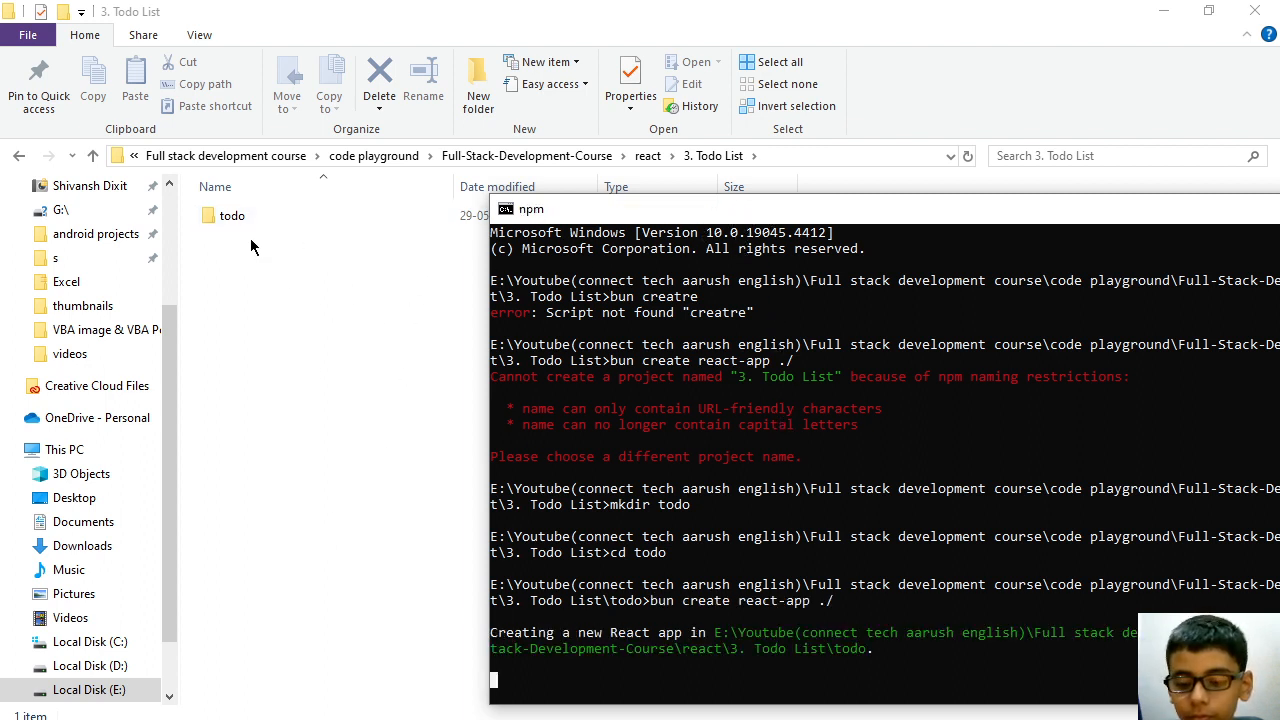
pyautogui.doubleClick(232, 216)
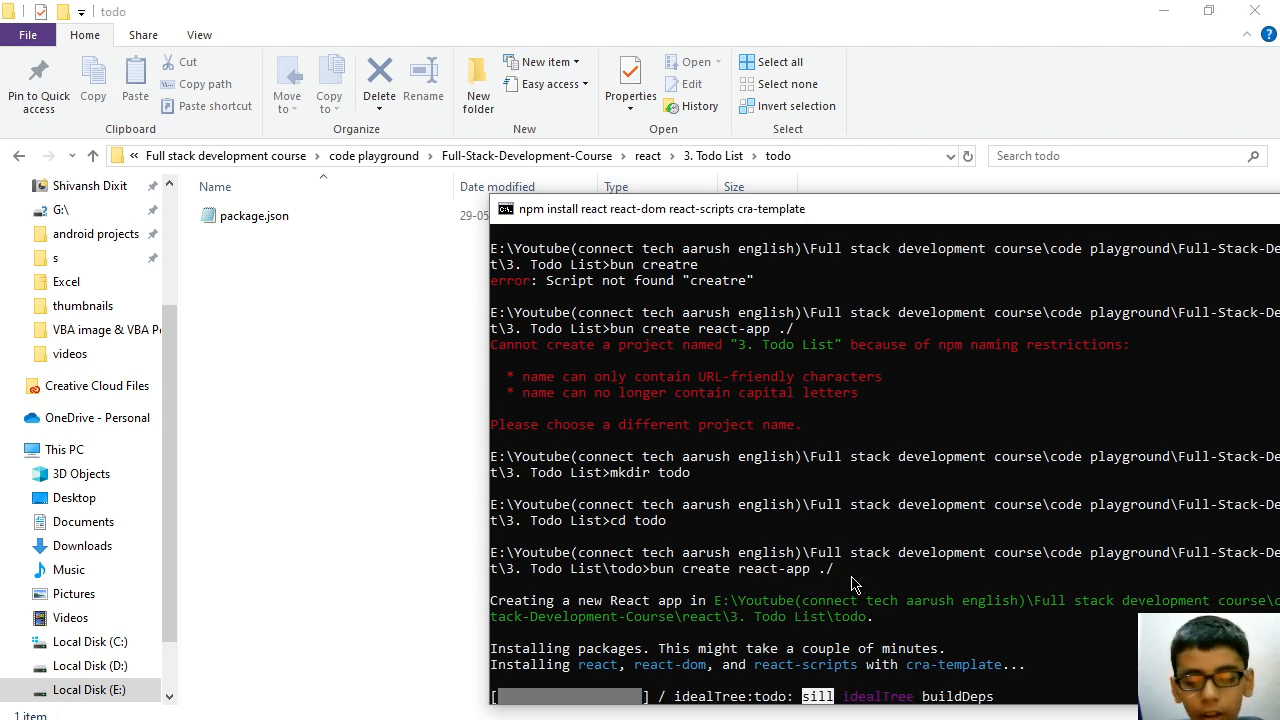
pyautogui.moveTo(1000, 550)
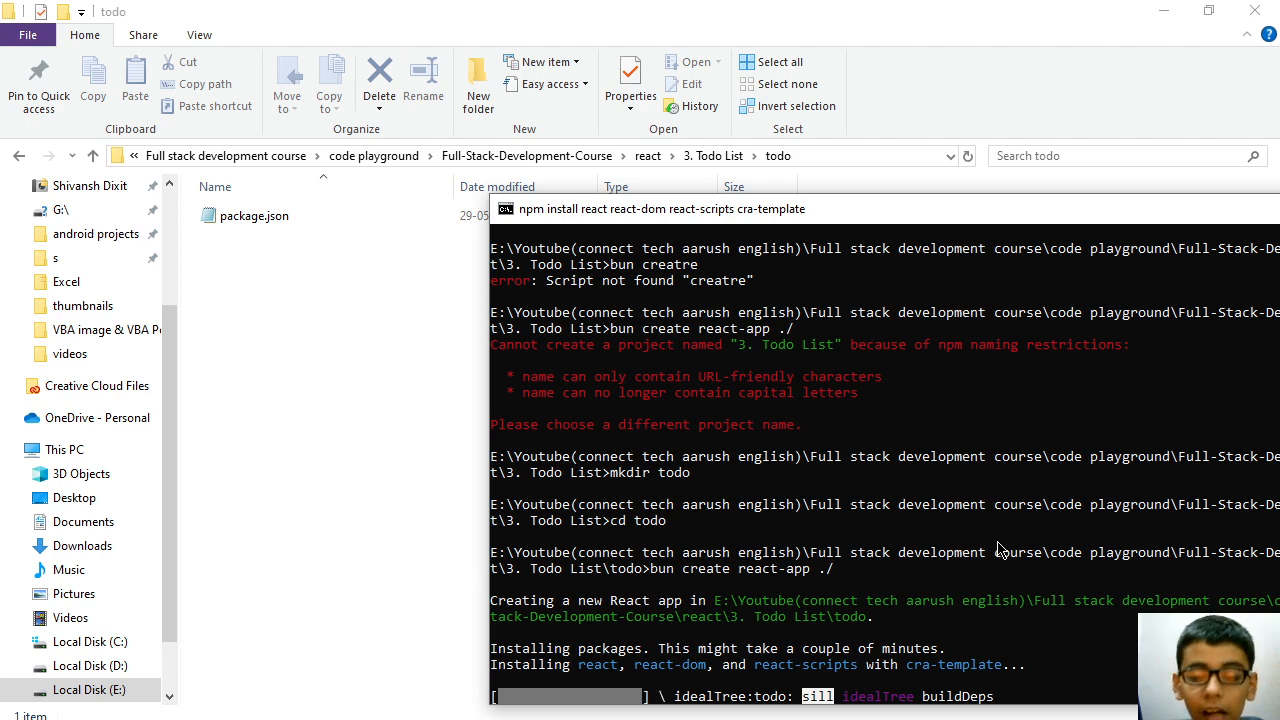